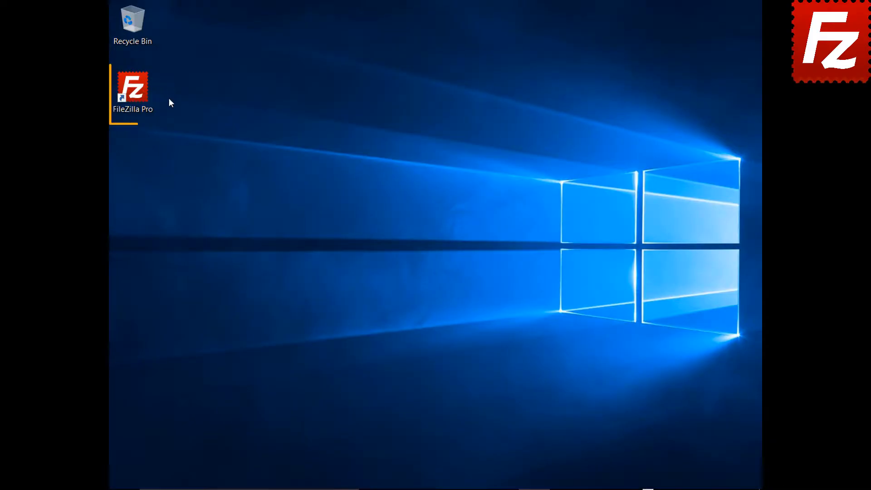
Step: Launch FileZilla Pro and create a new Site Manager entry named 'OpenStack'
{"action": "double_click", "coordinate": [132, 87]}
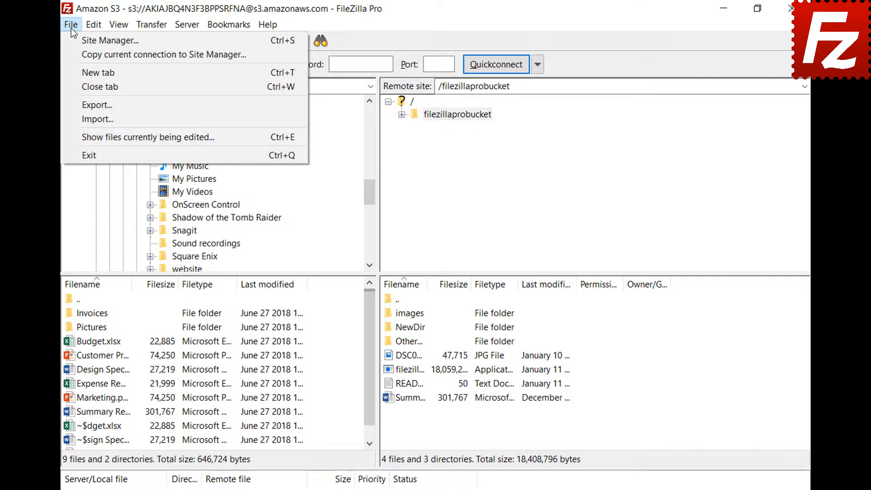
{"action": "left_click", "coordinate": [110, 40]}
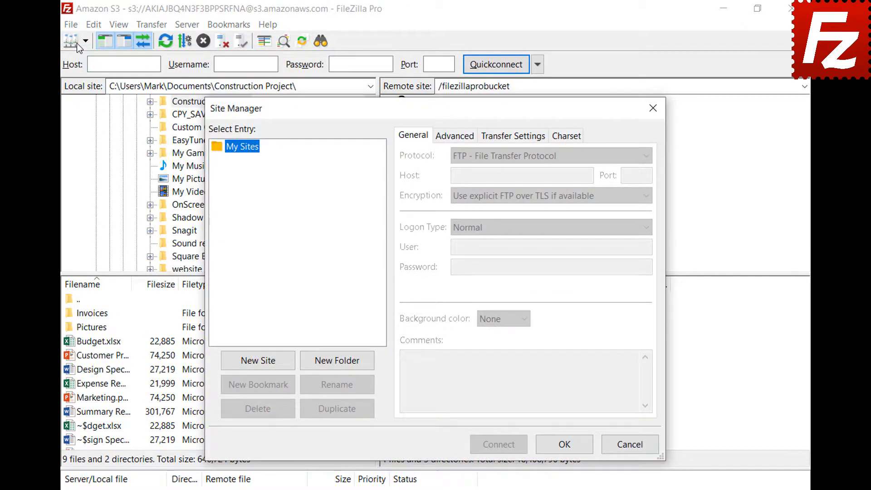
{"action": "left_click", "coordinate": [257, 359]}
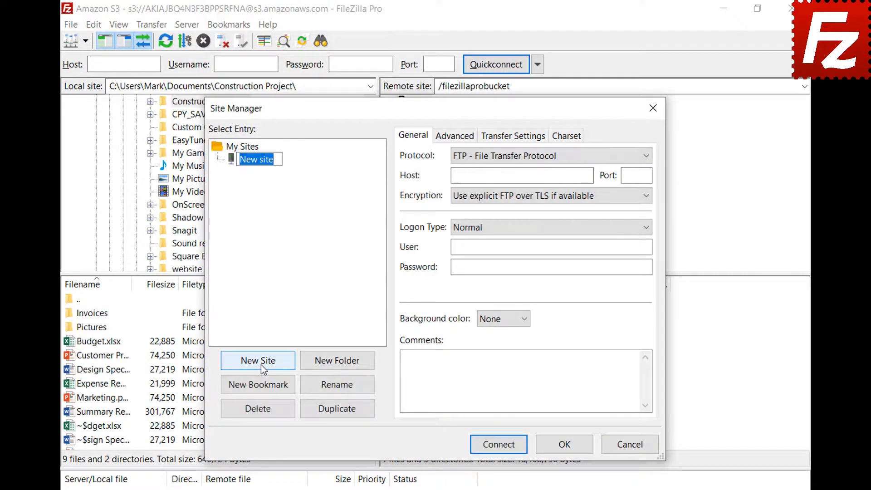
{"action": "type", "text": "OpenStack"}
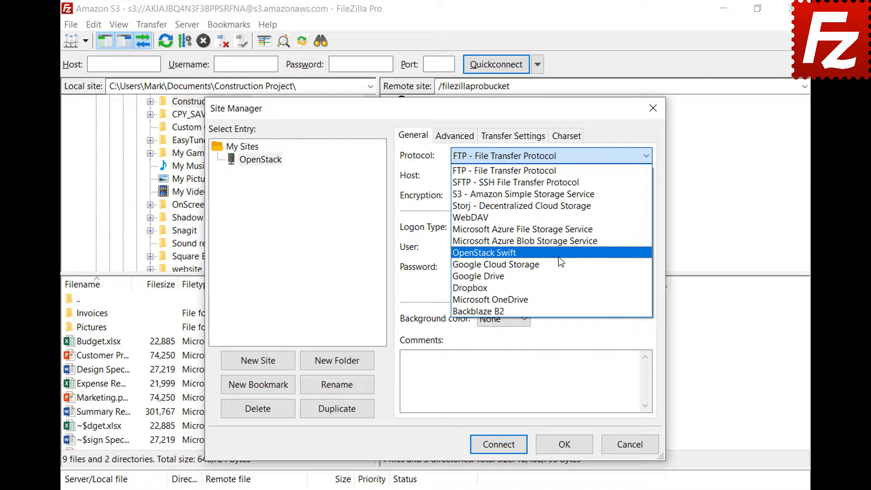
{"action": "left_click", "coordinate": [484, 252]}
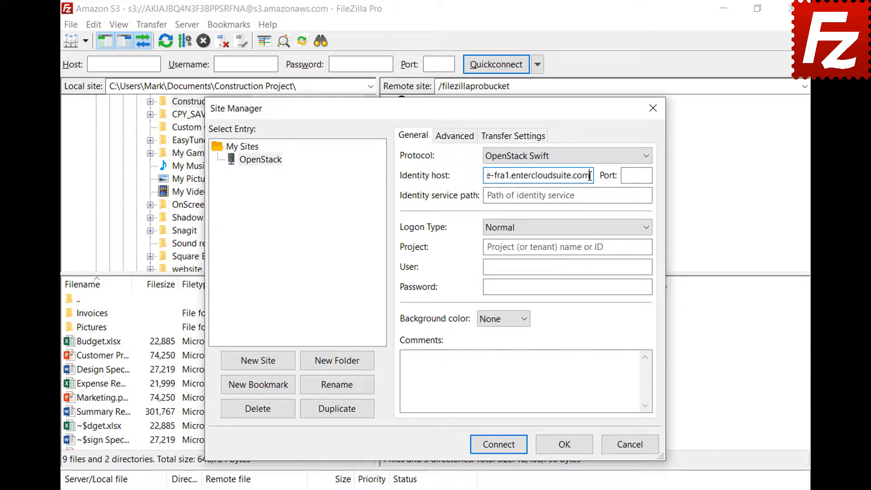
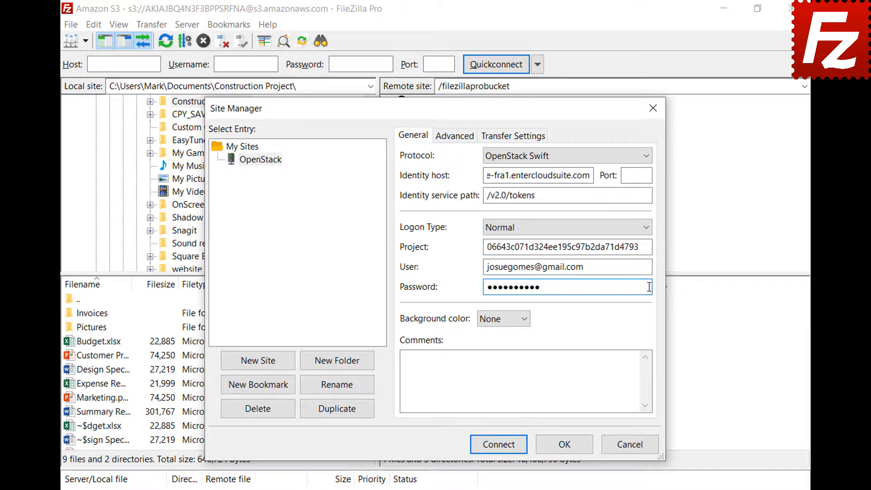
{"action": "left_click", "coordinate": [498, 443]}
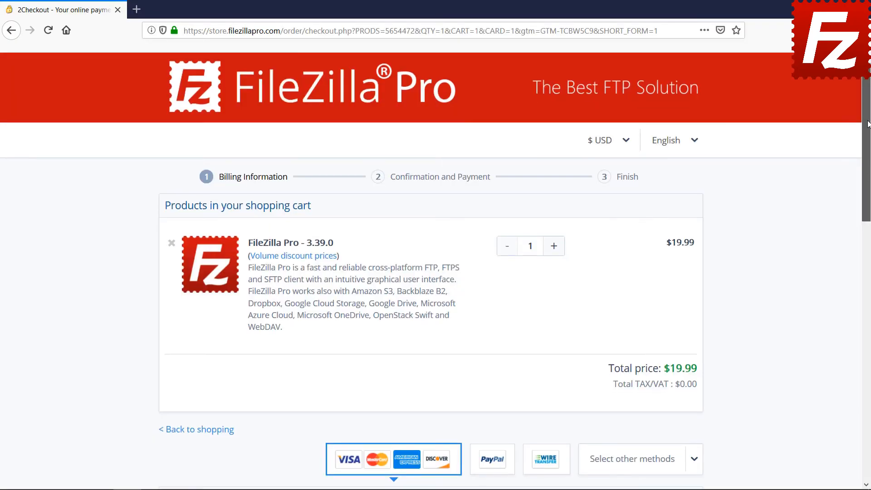
Step: Scroll the 2Checkout page down to the empty billing and payment options form
{"action": "scroll", "scroll_direction": "down", "scroll_amount": 3}
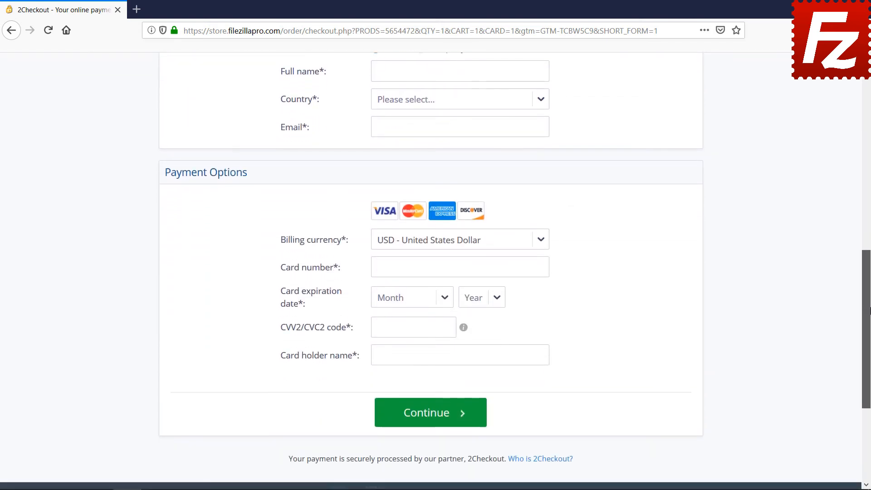